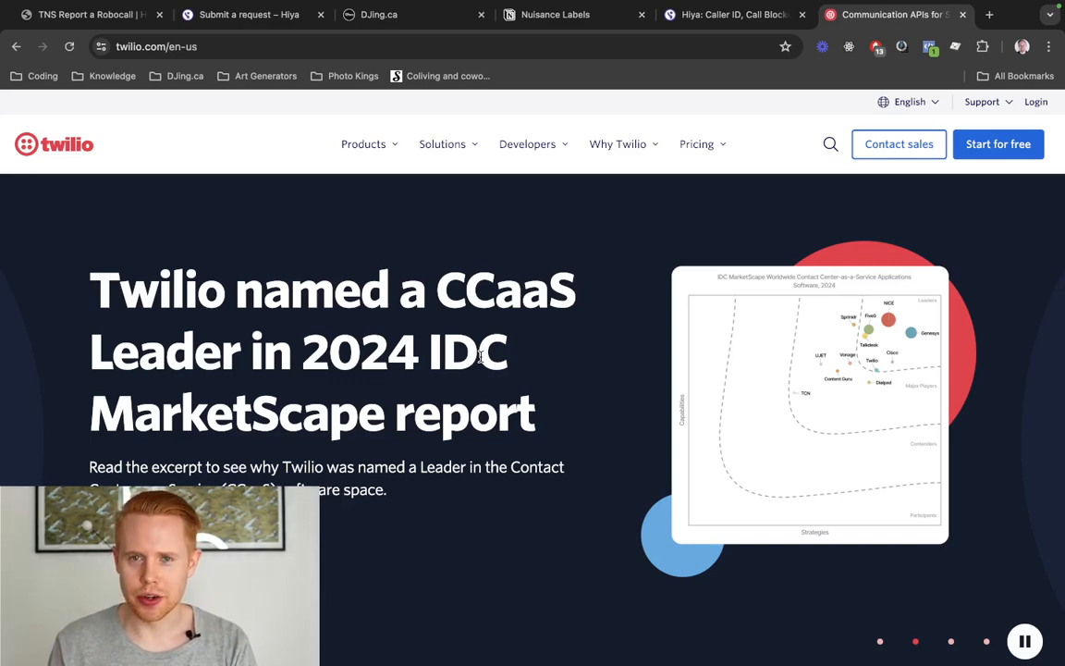
- Cycle through the TNS feedback, Hiya request and Twilio sites, ending on the Hiya homepage
click(89, 15)
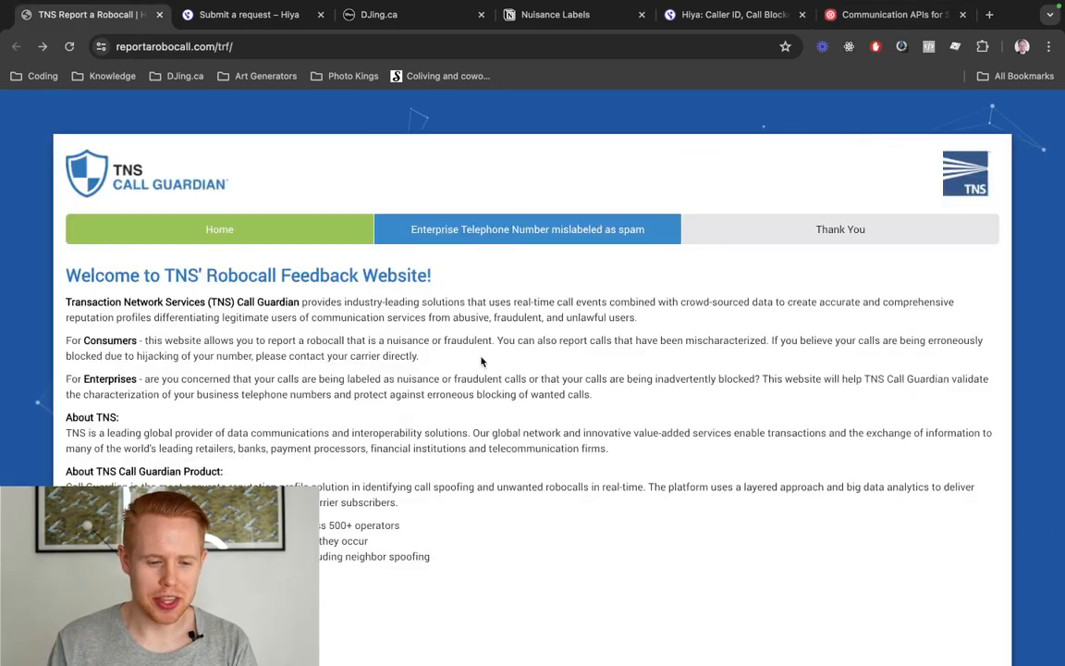
click(250, 15)
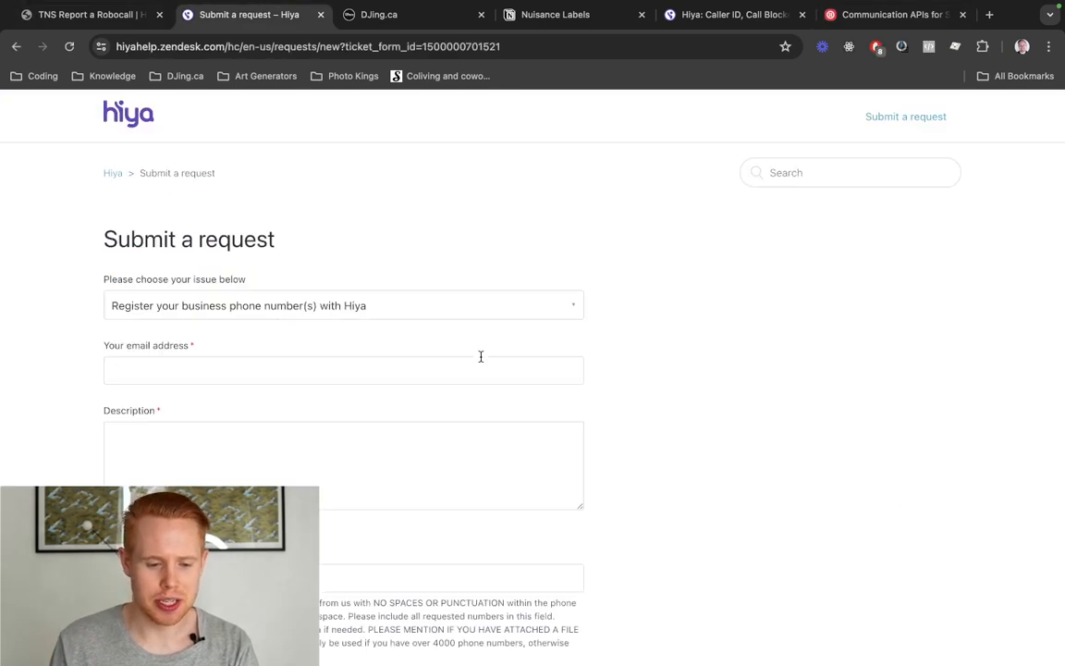
click(89, 14)
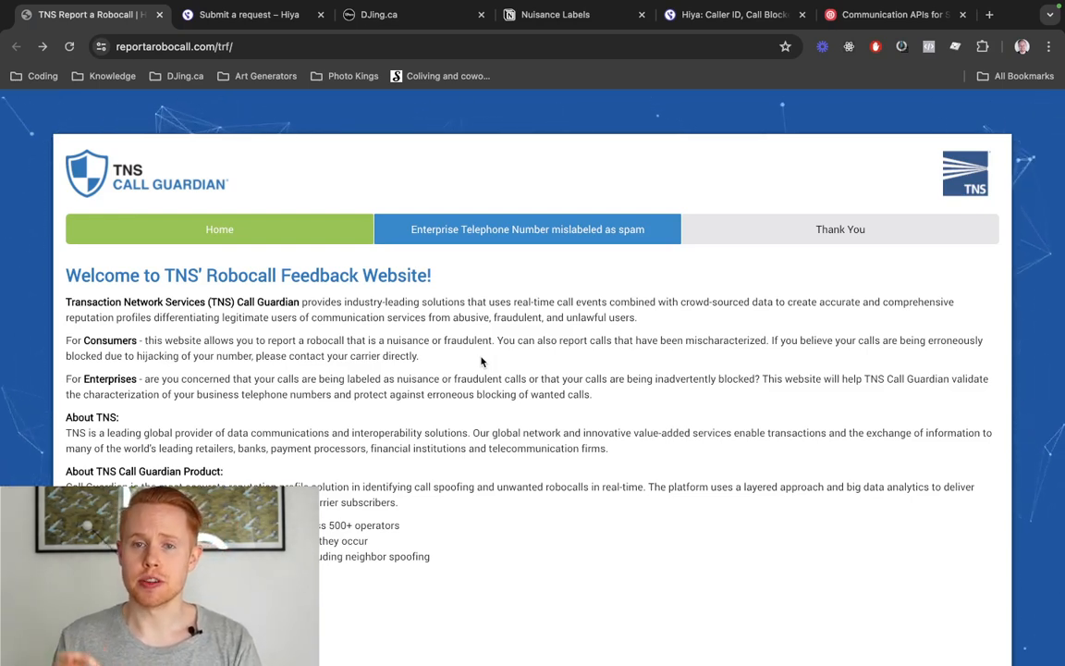
click(248, 15)
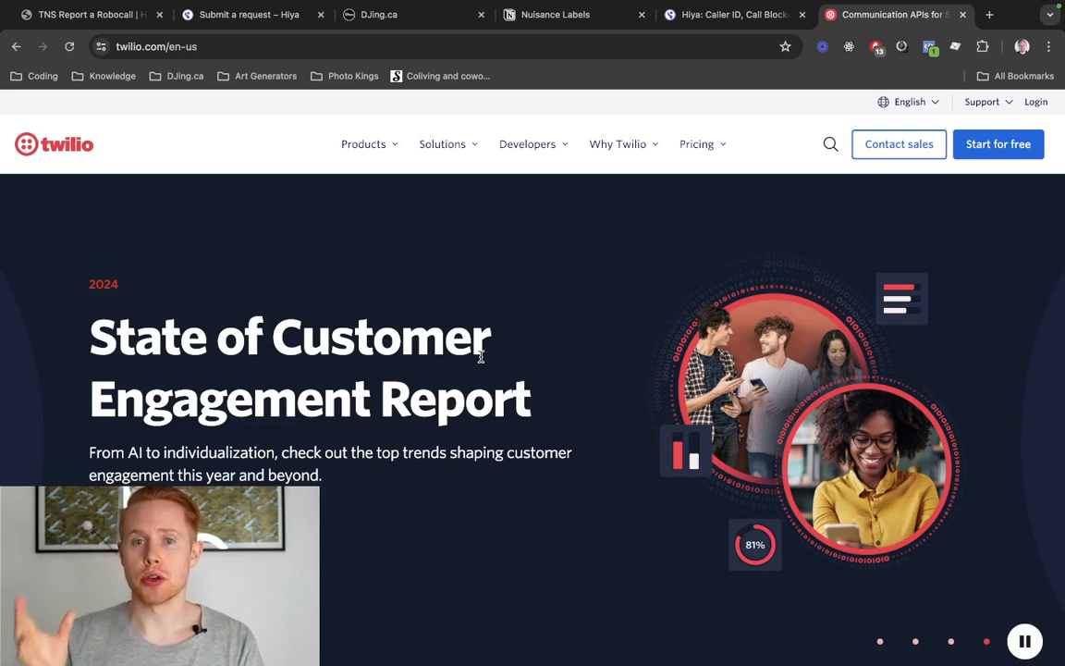
click(731, 15)
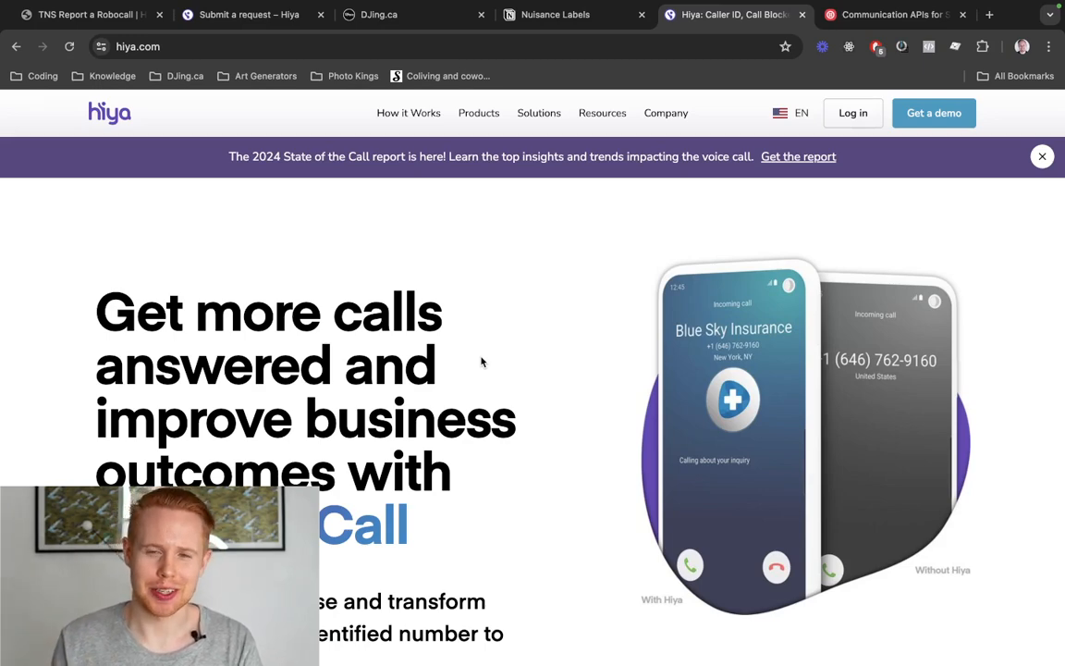
- Bring up Hiya's 'Register your business phone number(s)' form and review its fields to the bottom
click(84, 14)
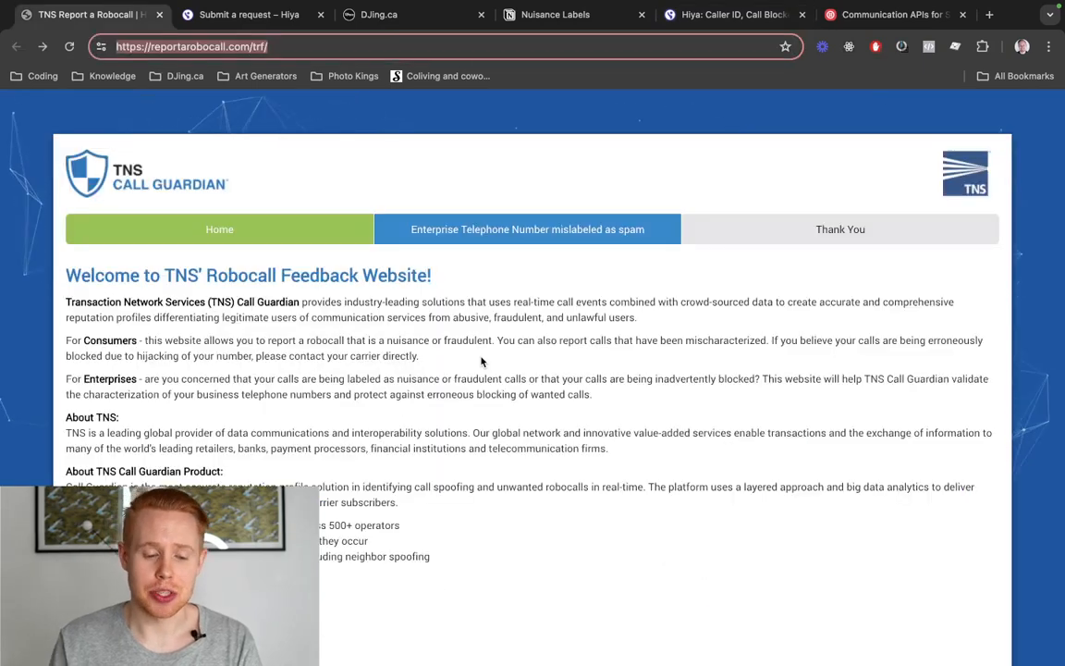
click(249, 14)
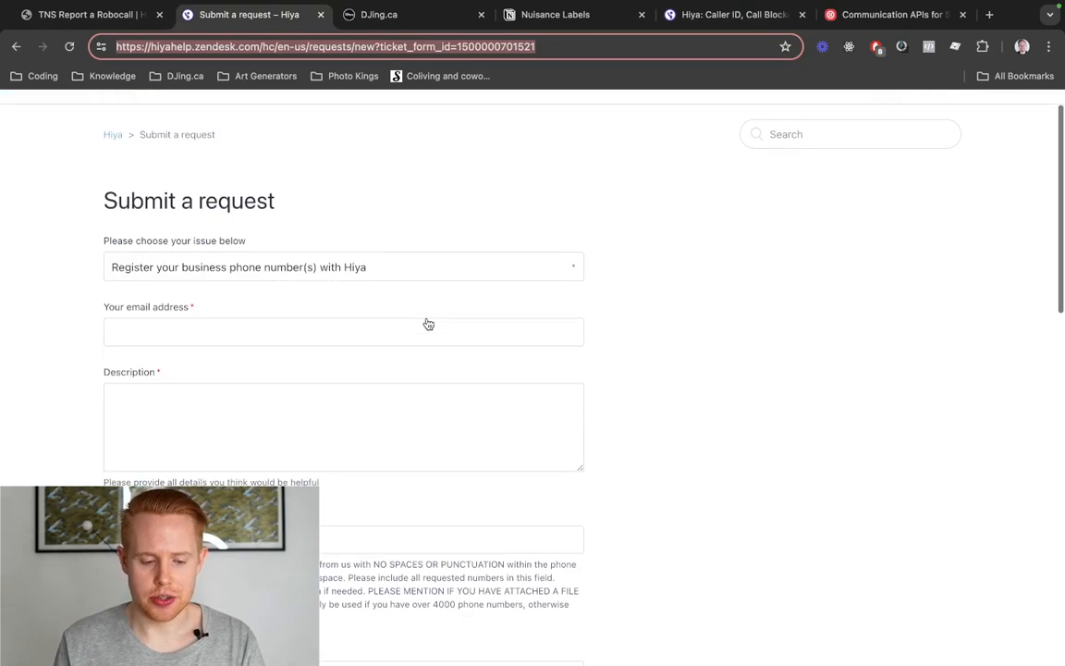
scroll(down, 3)
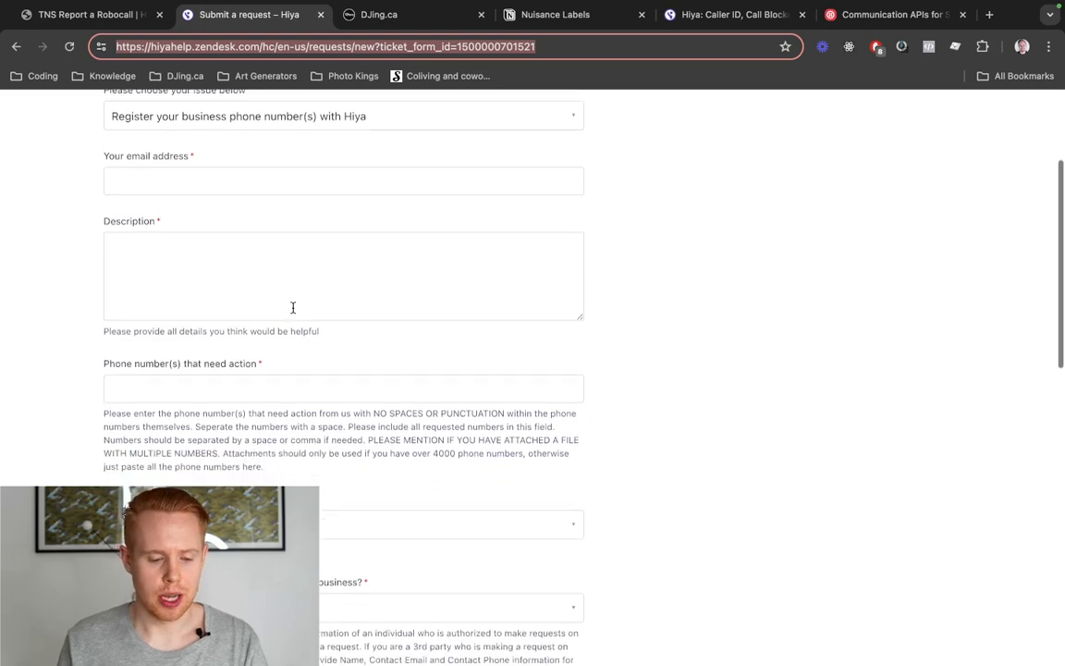
scroll(down, 3)
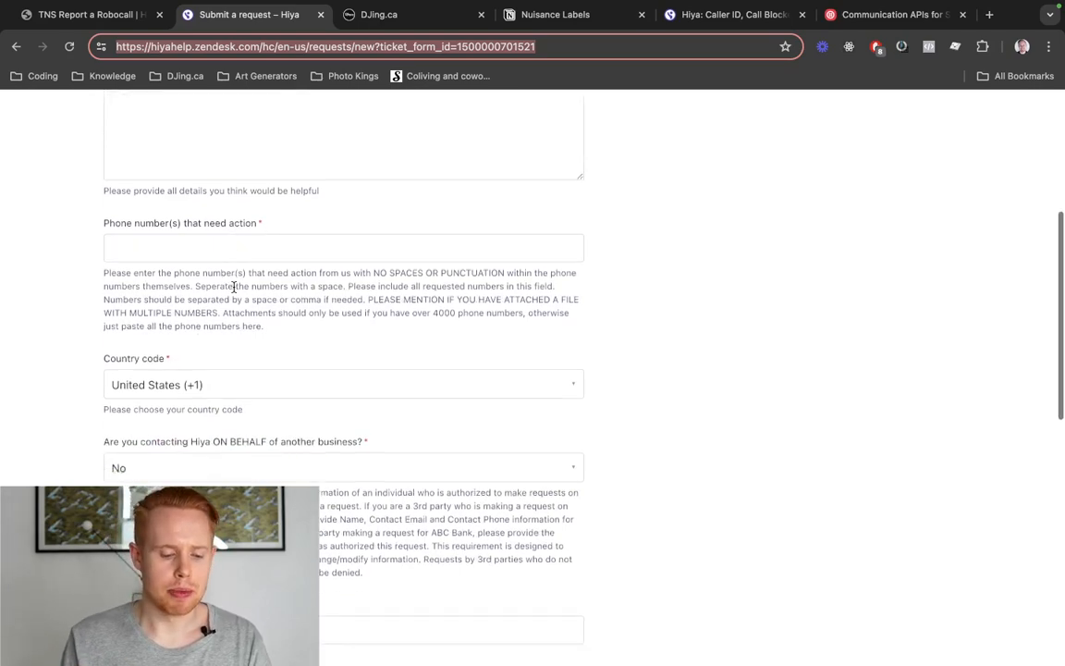
scroll(down, 3)
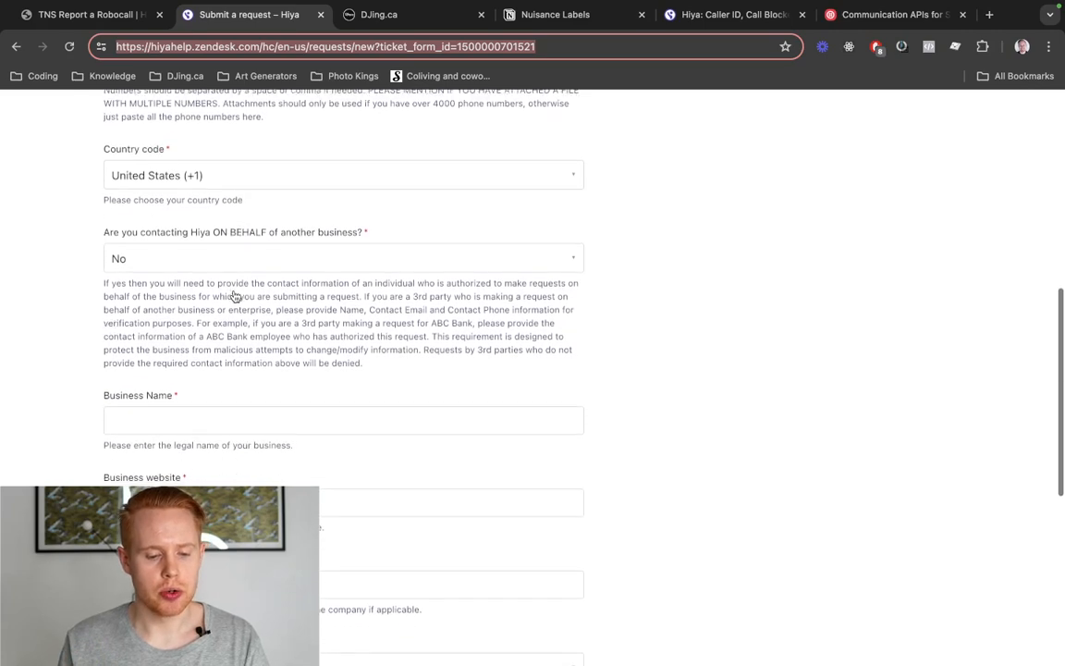
scroll(down, 3)
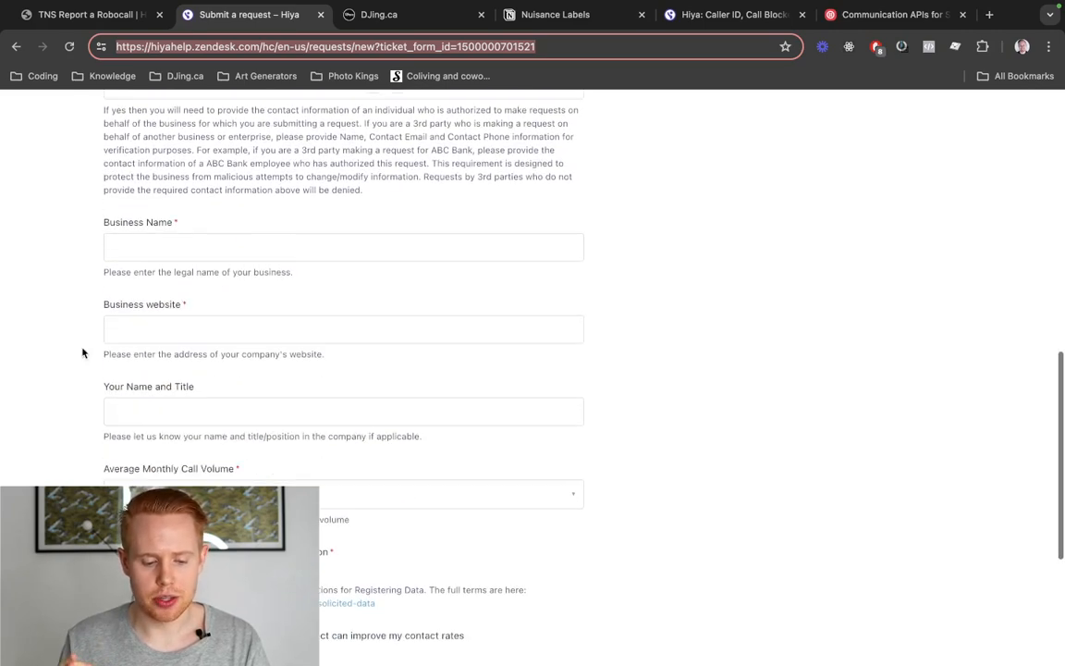
scroll(down, 3)
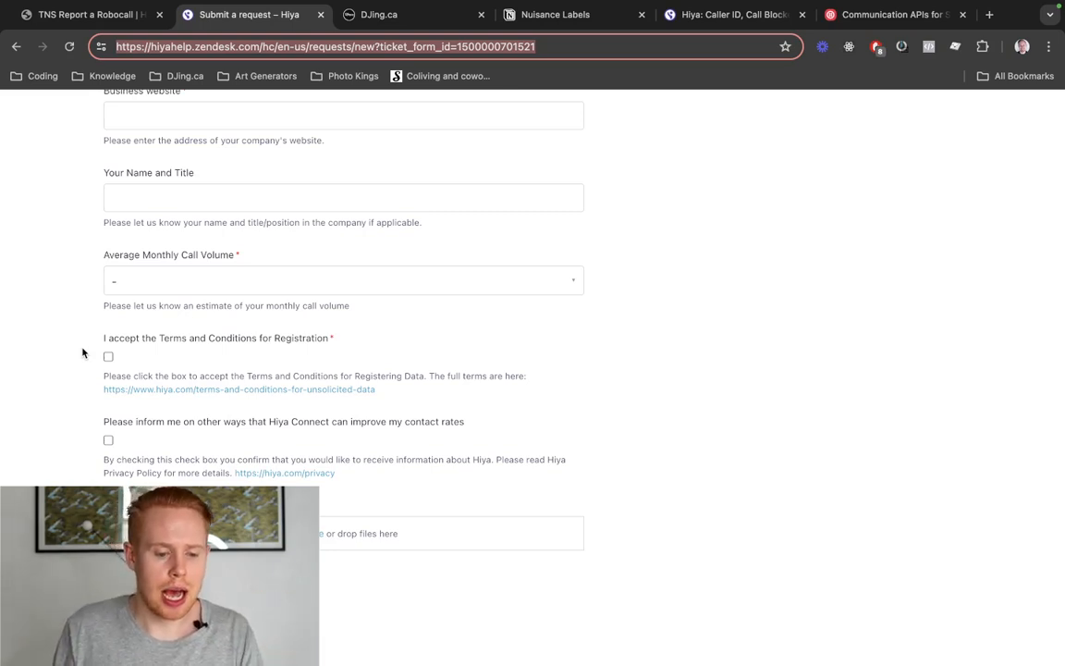
- Return to the top of the Hiya registration request form
scroll(up, 3)
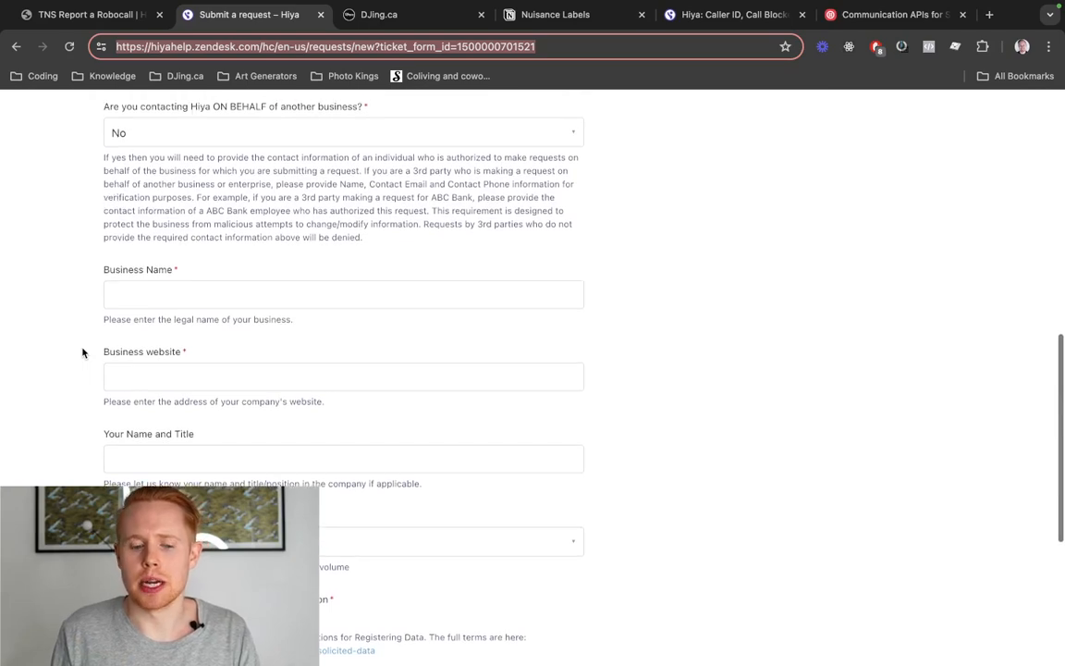
scroll(up, 3)
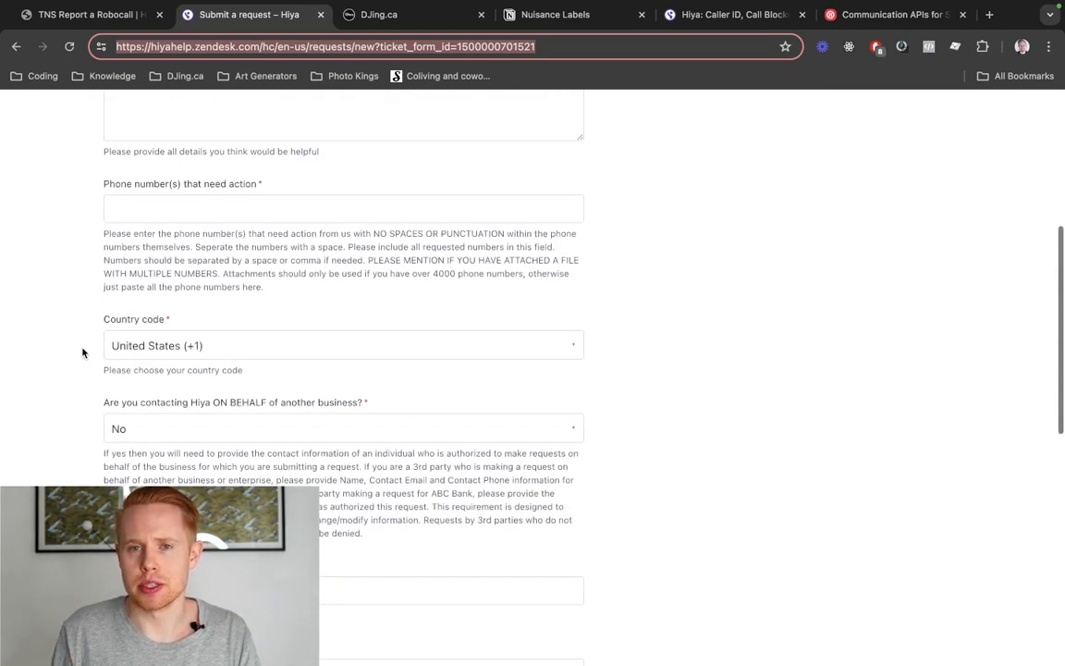
scroll(up, 3)
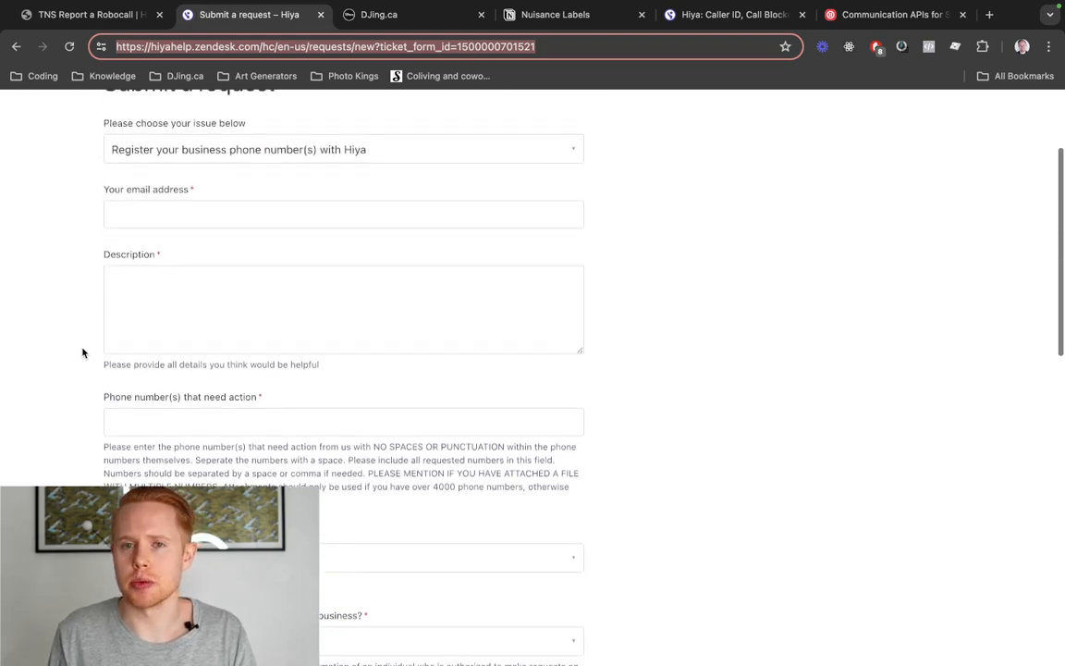
scroll(up, 3)
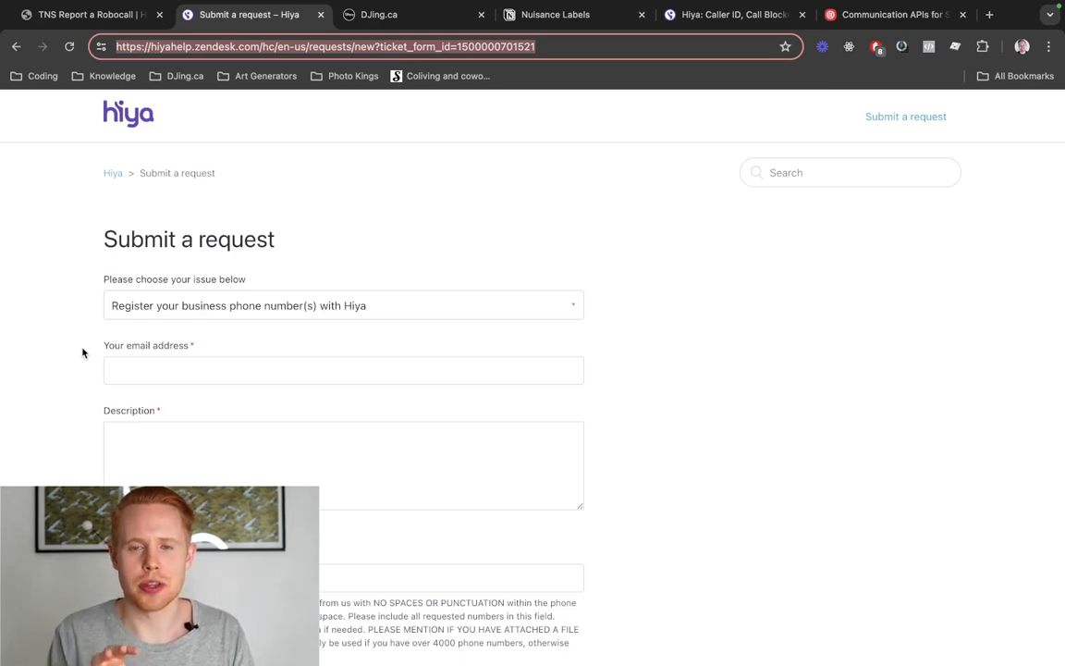
- Show the TNS robocall feedback form with 'My Business or Enterprise Phone Number' as the subject
click(88, 14)
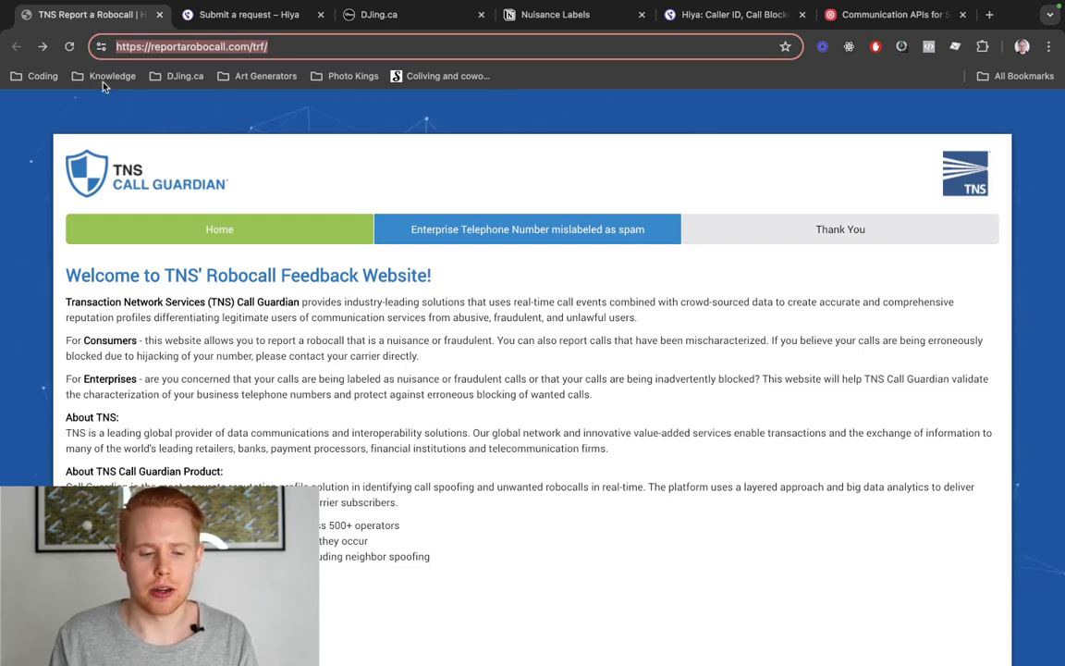
scroll(down, 3)
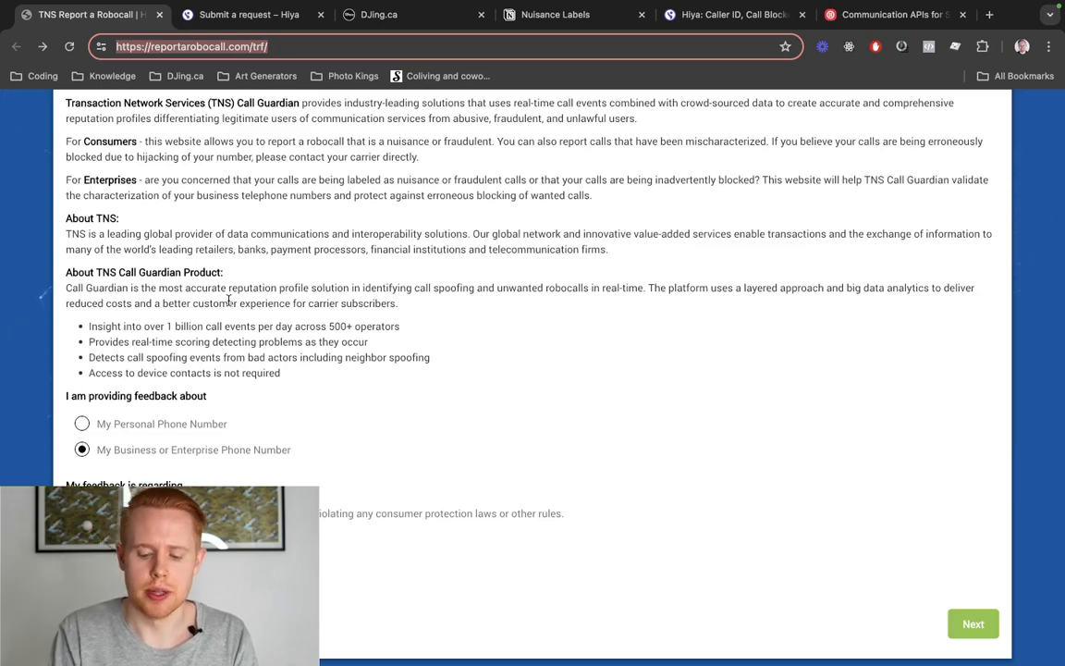
- Show the DJing.ca Trust Center's Voice Integrity tab reading 'coming soon'
click(379, 15)
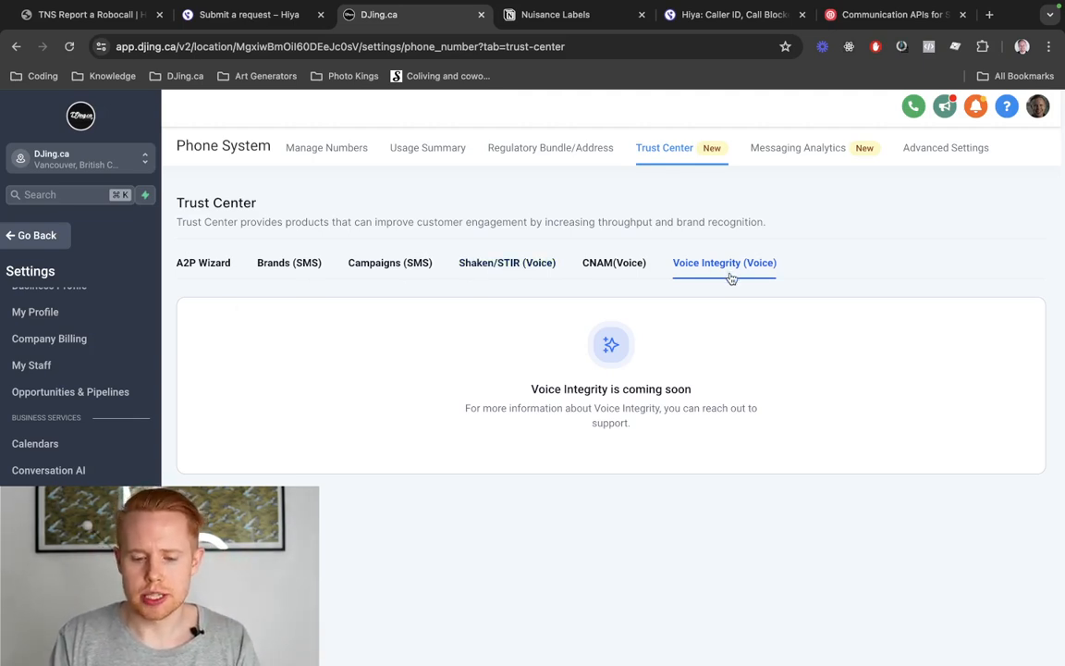
click(555, 15)
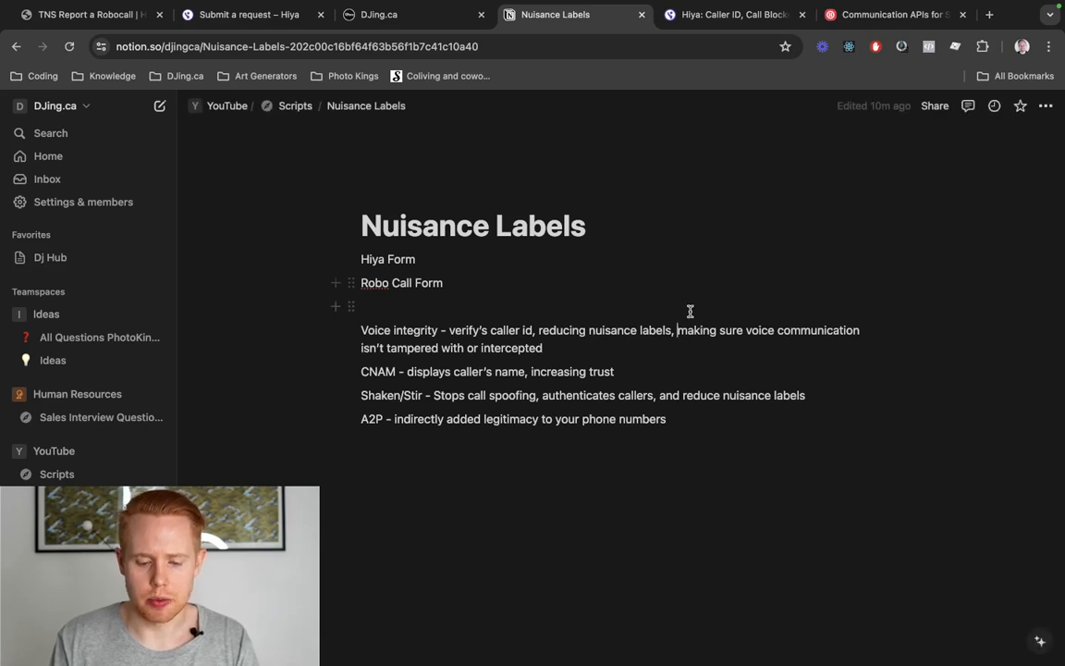
mouse_move(614, 336)
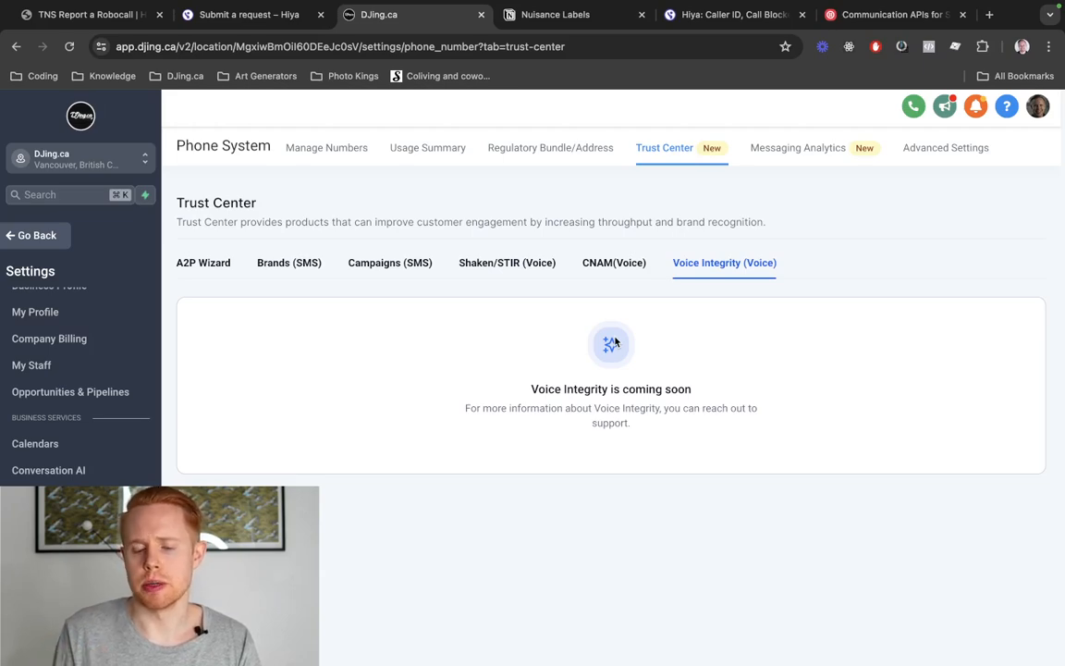
mouse_move(605, 294)
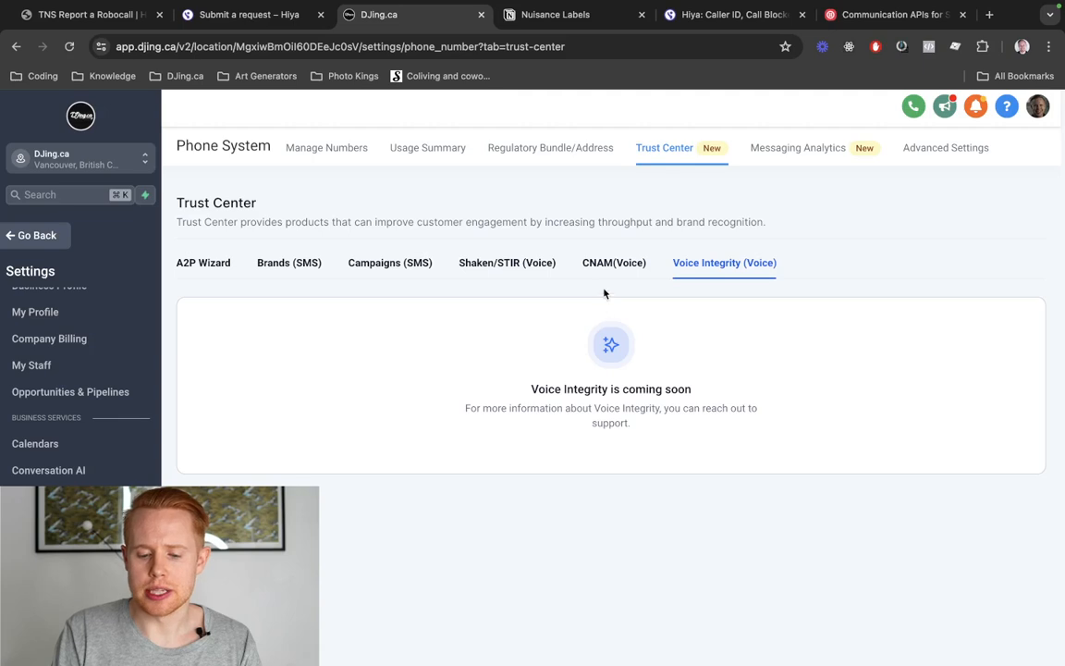
- Show the Trust Center's CNAM (Voice) caller-name settings, marked Verified
click(614, 262)
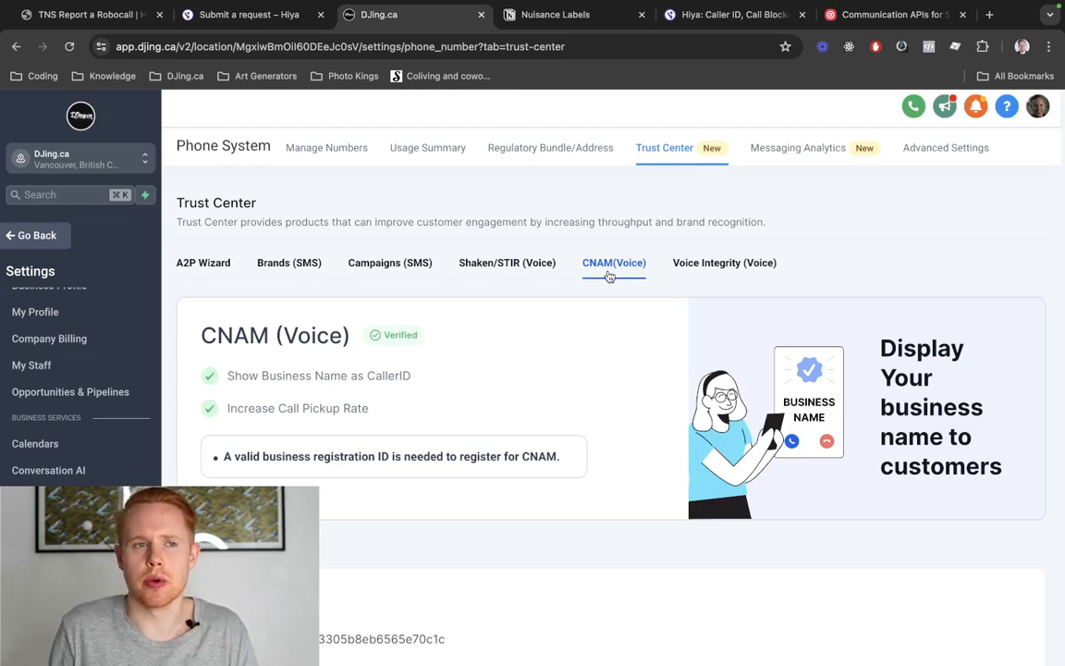
click(555, 15)
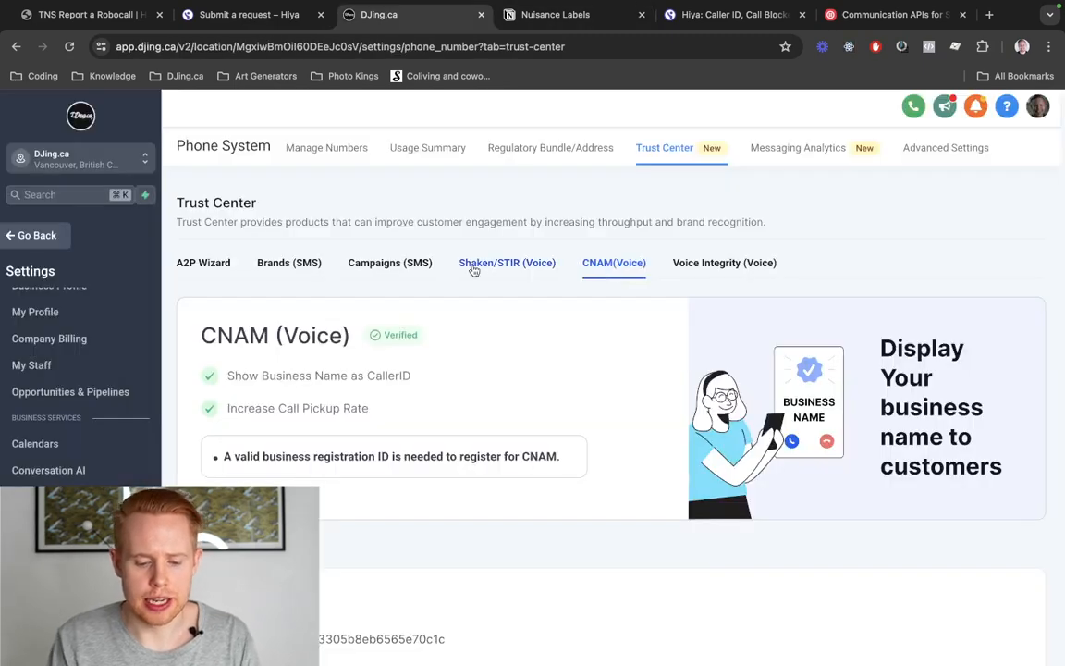
- Confirm Shaken/STIR (Voice) shows Verified, then return to the Hiya homepage
click(506, 263)
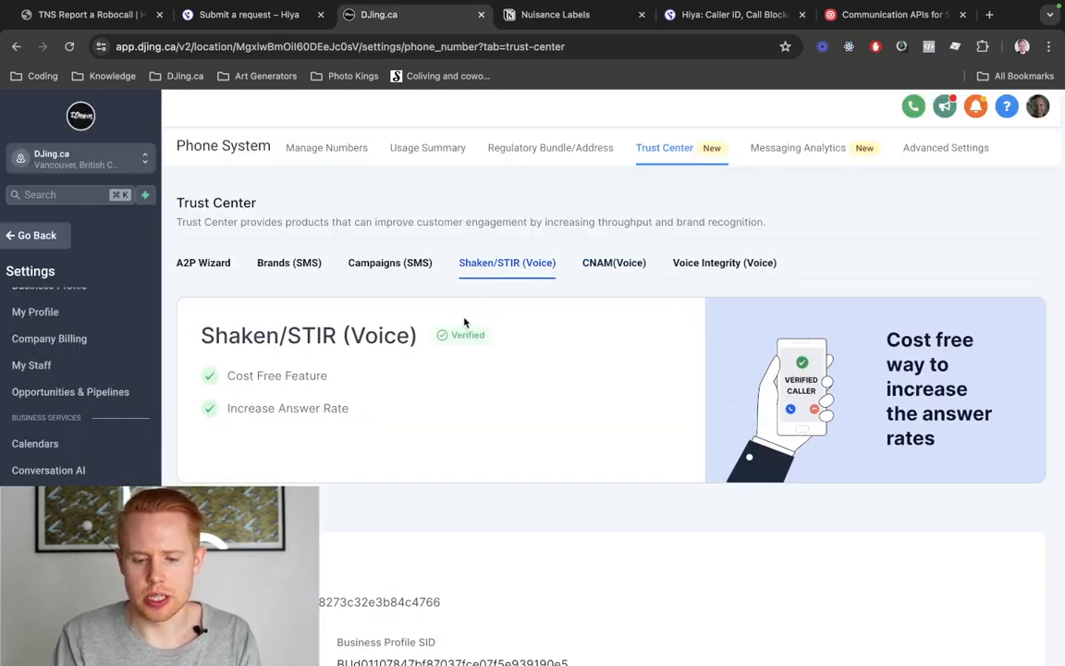
click(555, 14)
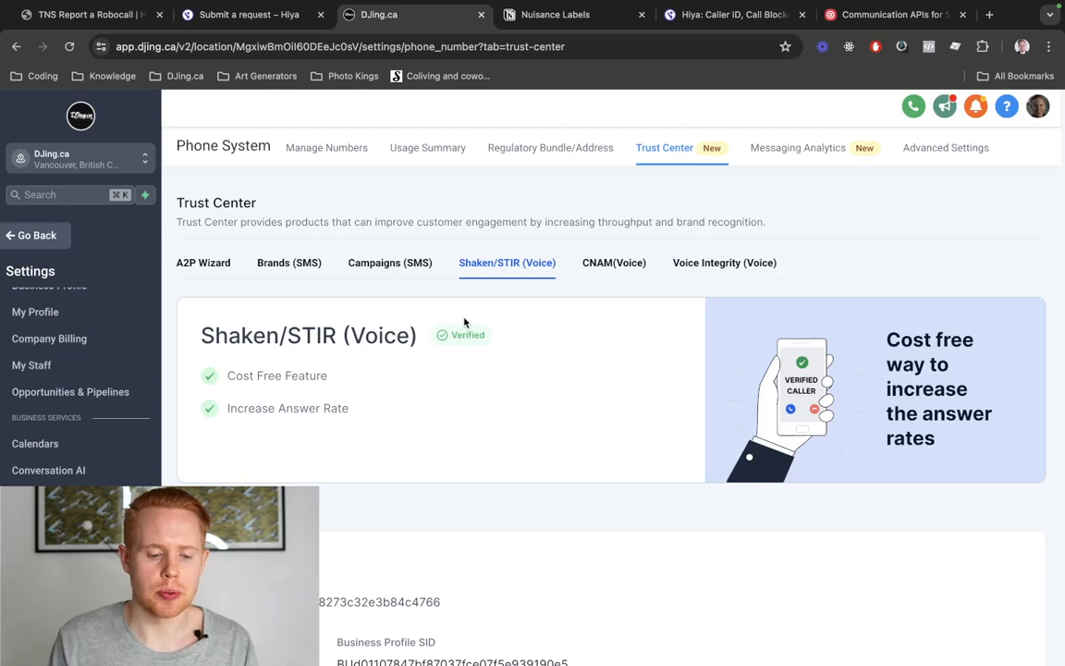
click(203, 263)
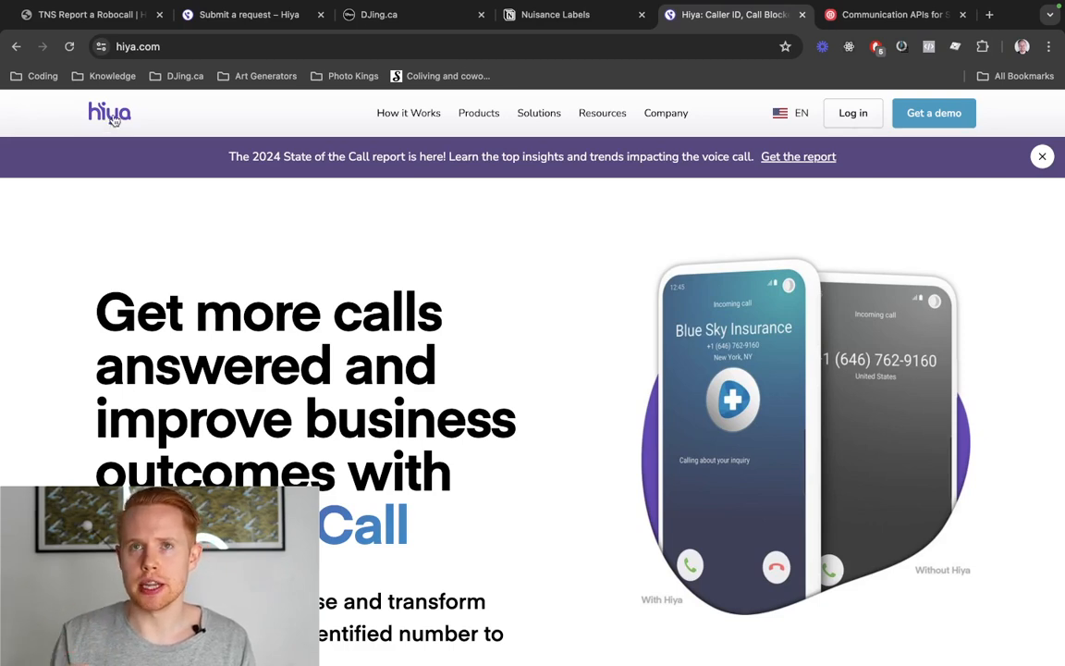
mouse_move(163, 211)
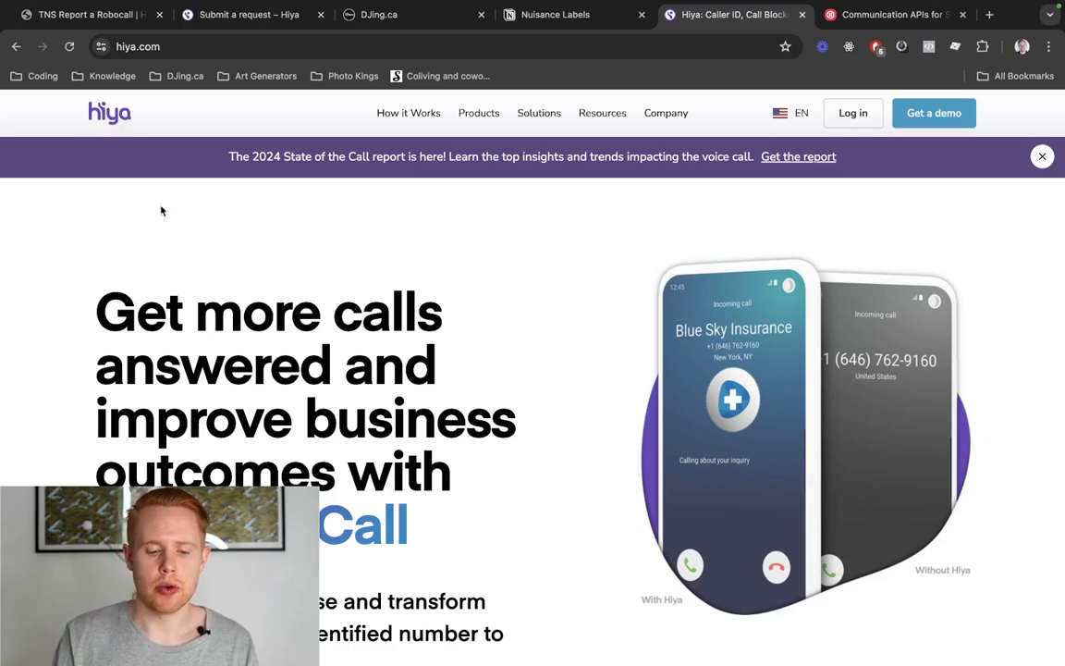
scroll(down, 3)
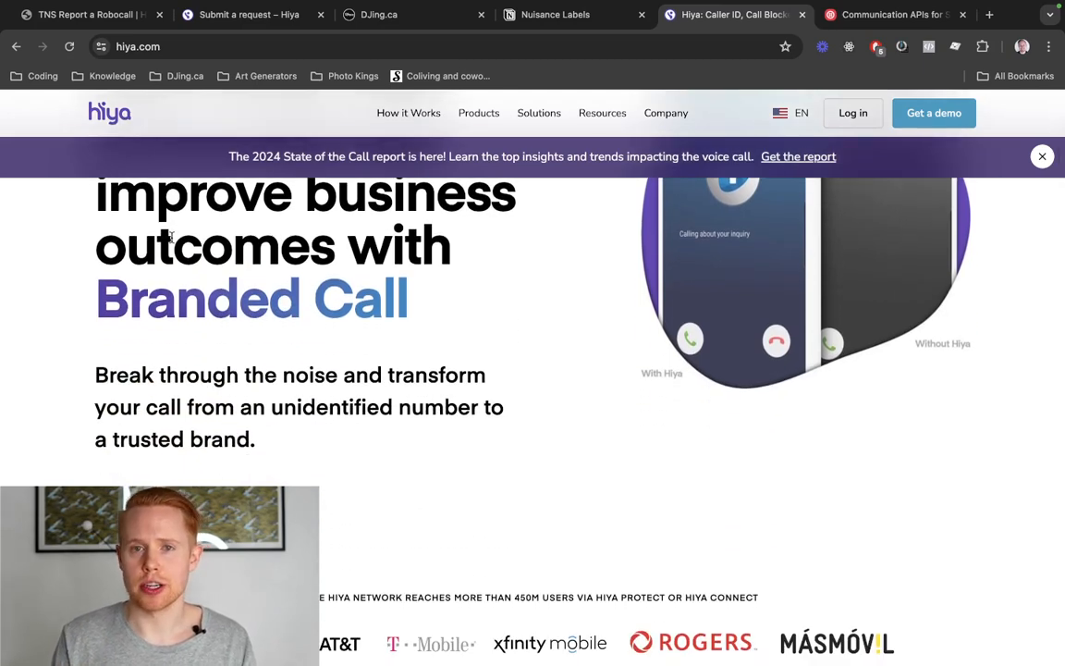
scroll(up, 3)
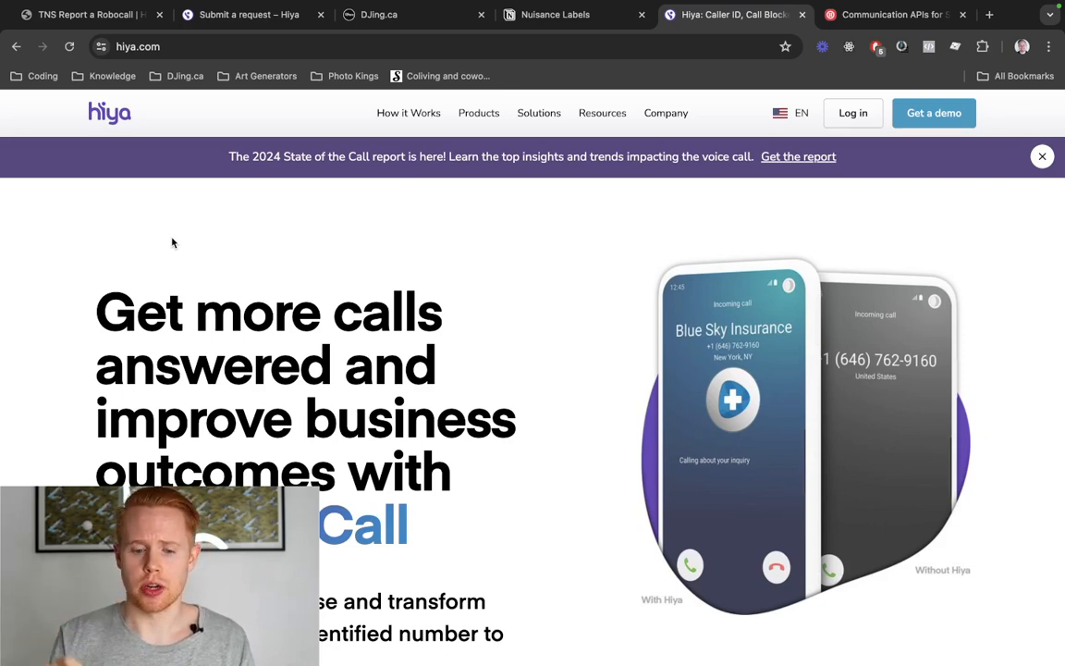
mouse_move(275, 209)
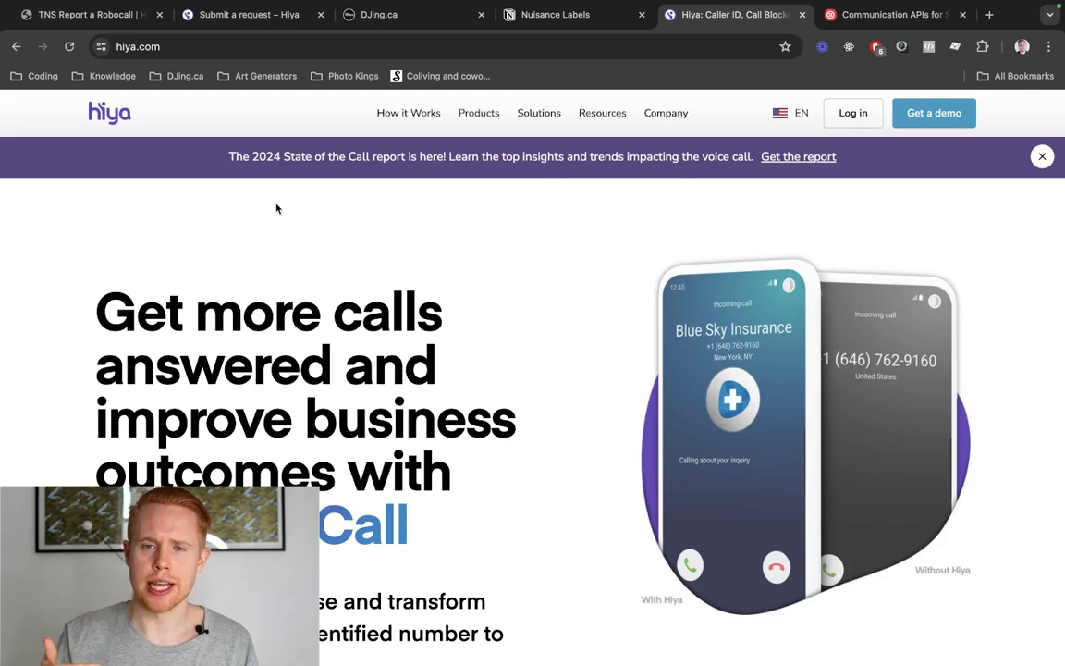